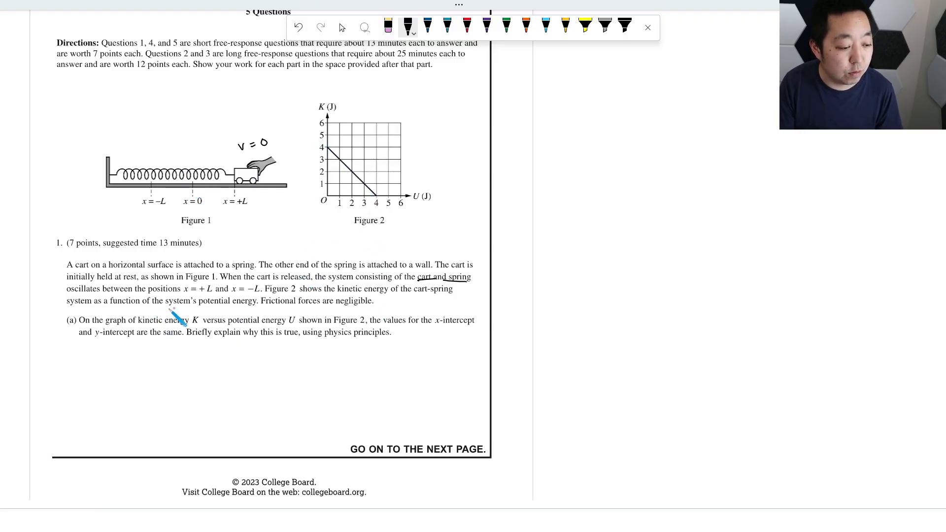
mouse_move(307, 320)
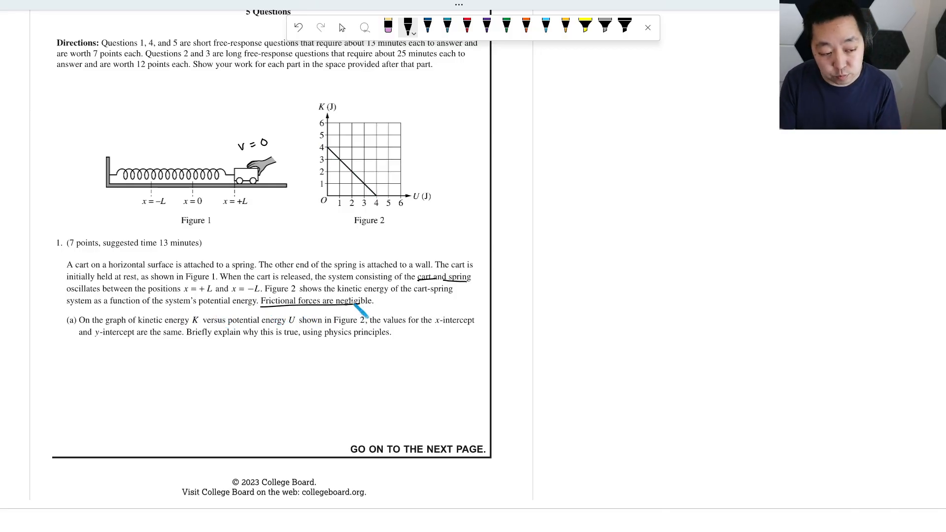
mouse_move(117, 335)
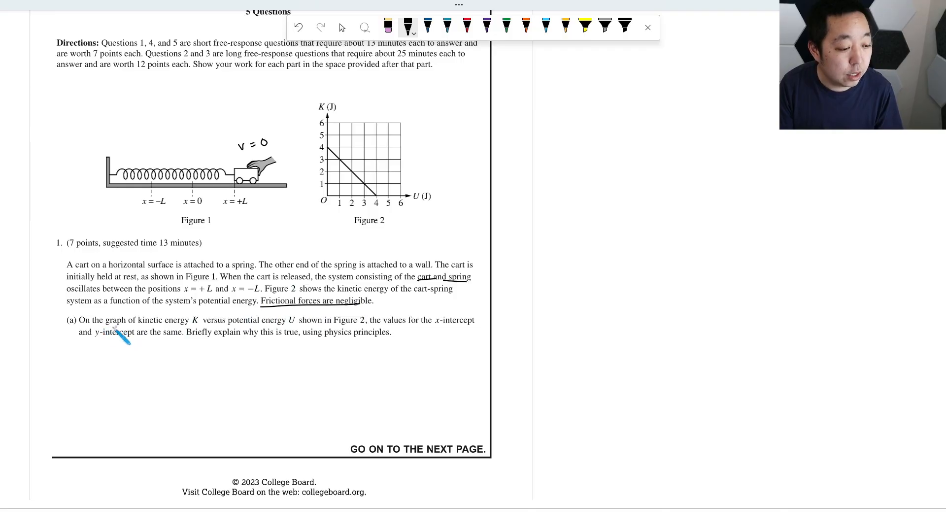
mouse_move(329, 344)
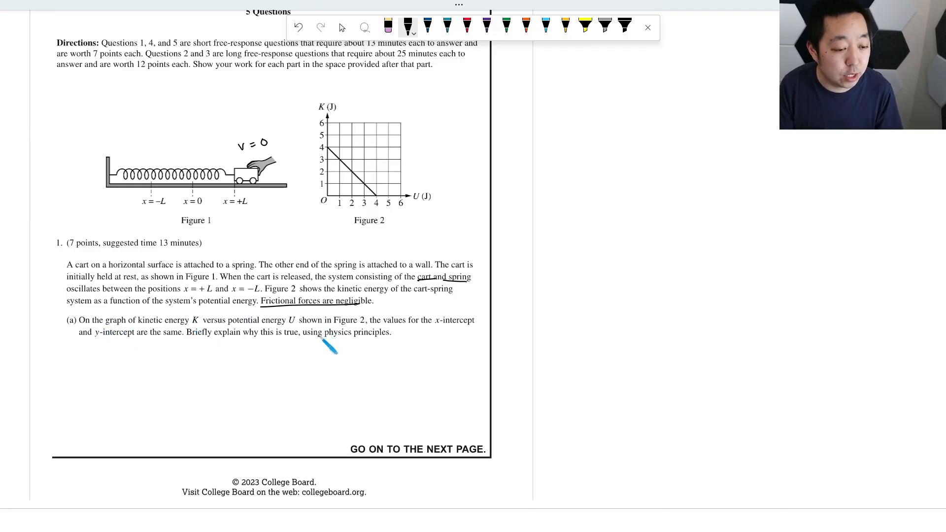
mouse_move(395, 341)
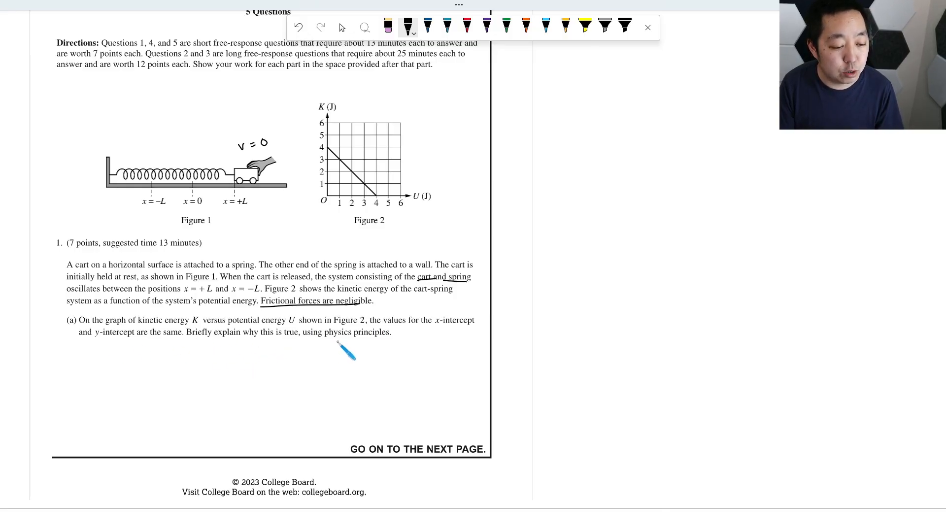
mouse_move(338, 344)
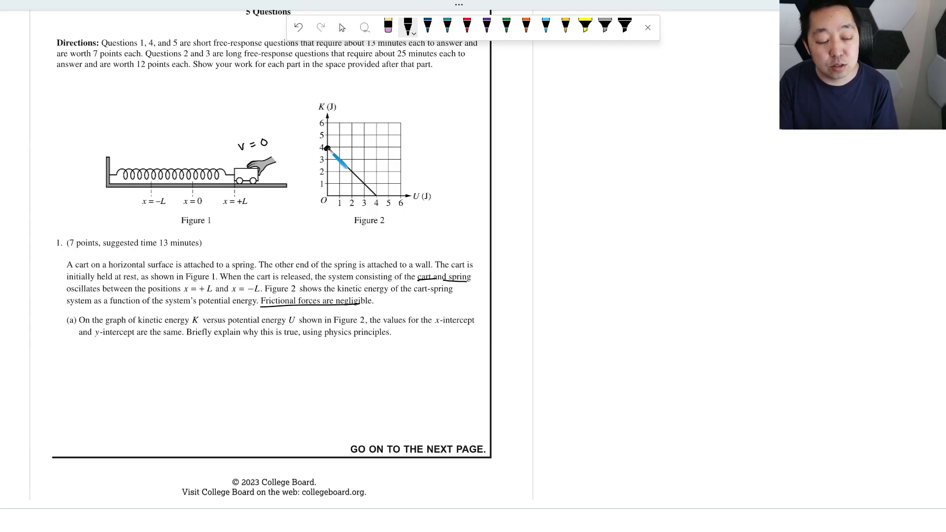
- Mark the 4 J x-intercept on Figure 2 with a pen stroke
left_click_drag(326, 148, 380, 197)
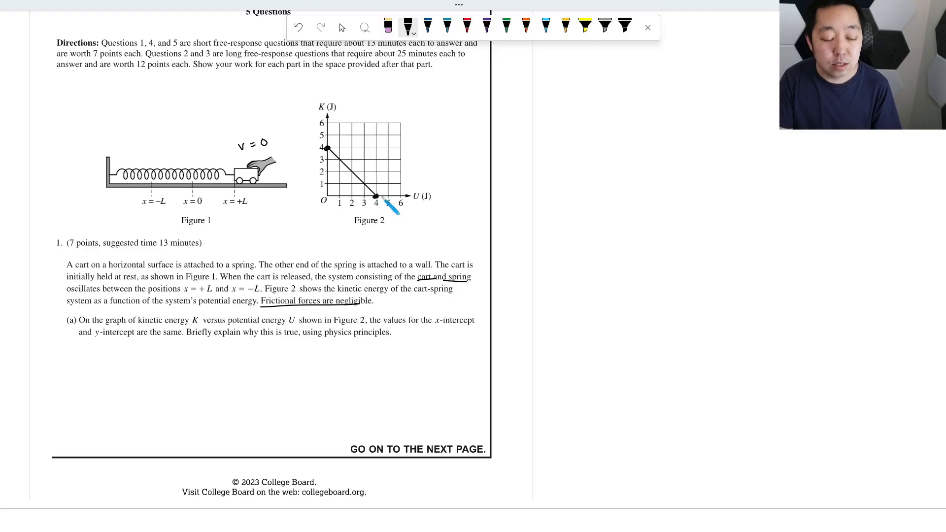
mouse_move(338, 205)
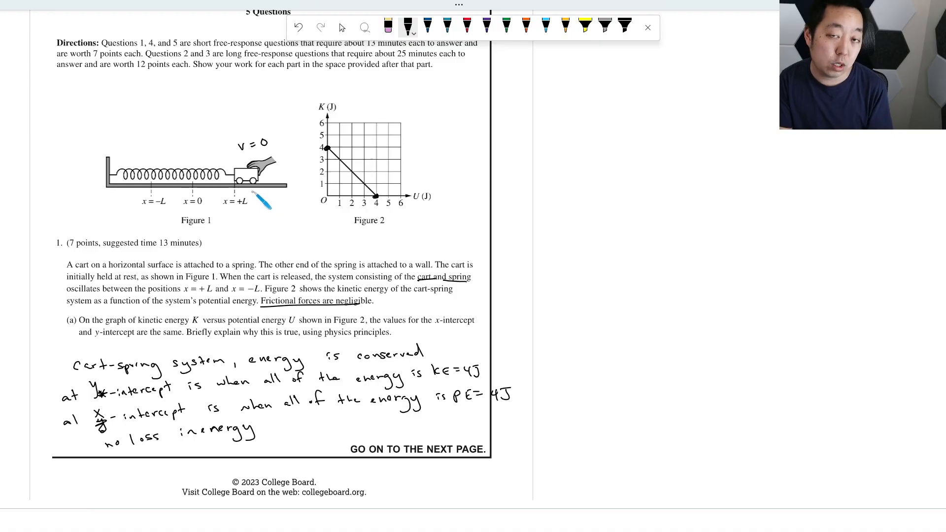
mouse_move(417, 265)
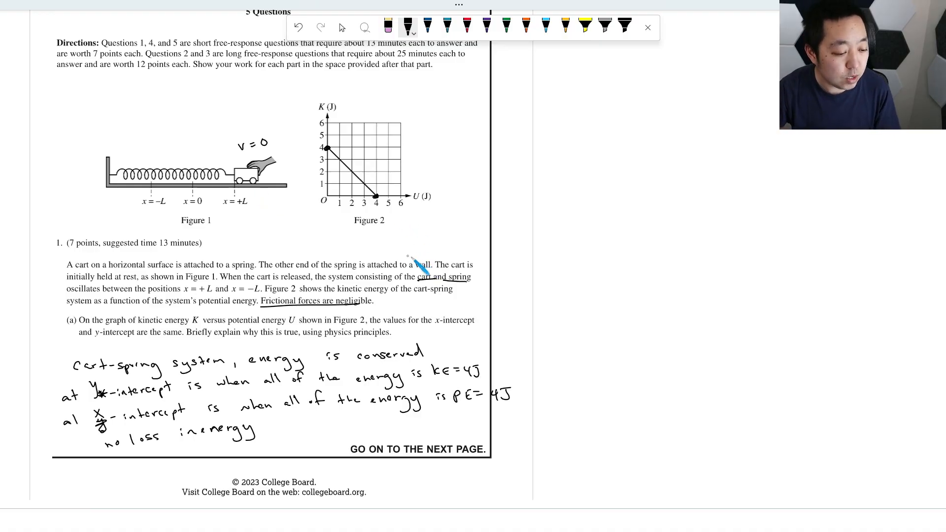
- Scroll down to the 'Continue your response to QUESTION 1' page with Figure 3
scroll("down", 3)
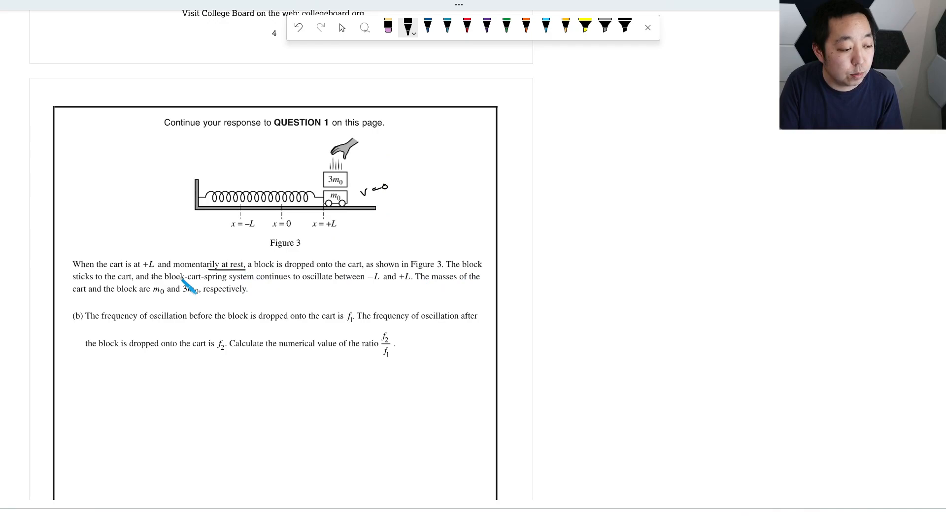
mouse_move(284, 296)
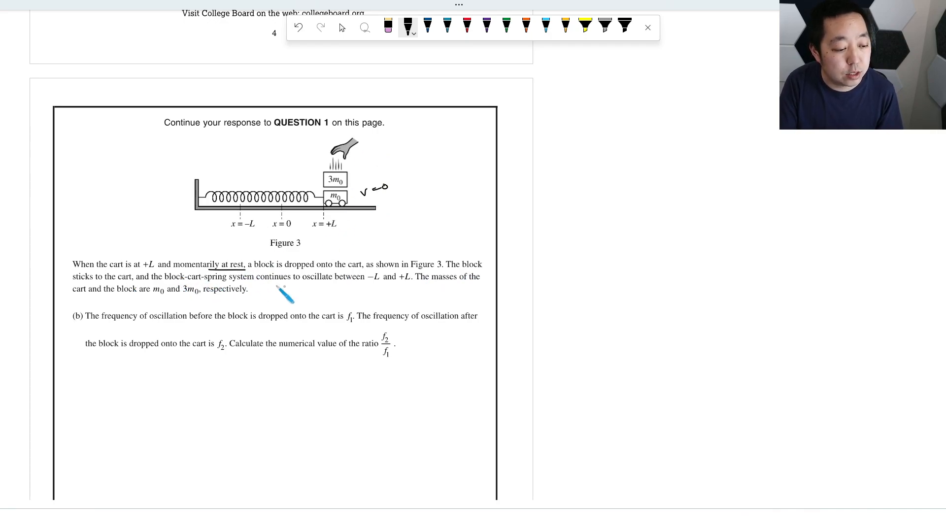
mouse_move(430, 295)
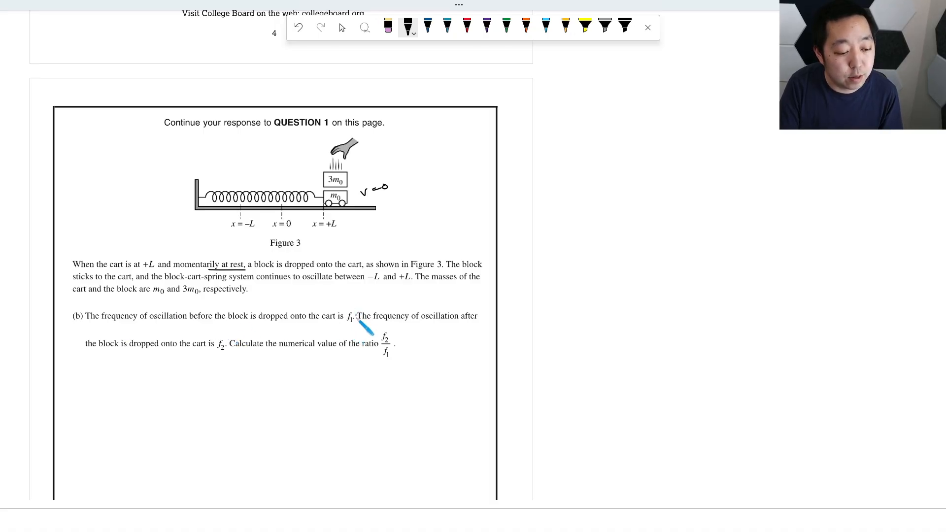
mouse_move(305, 344)
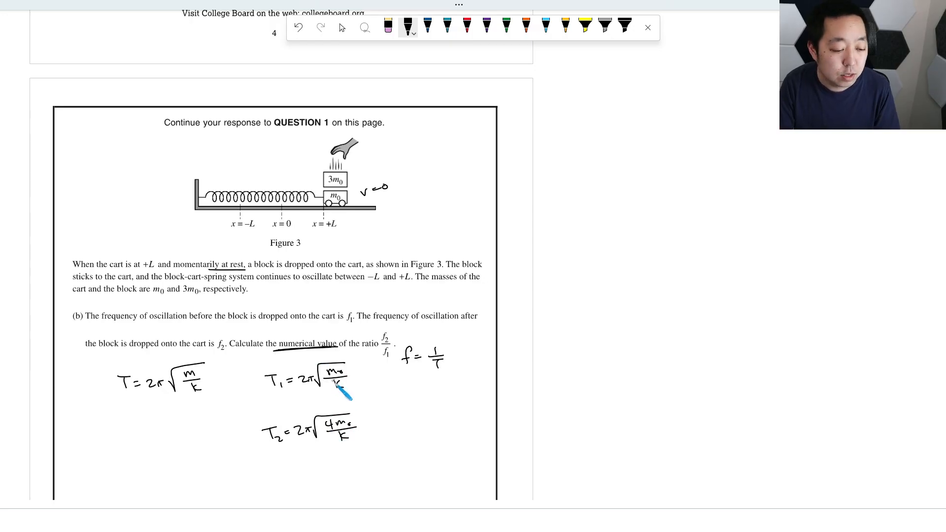
mouse_move(395, 400)
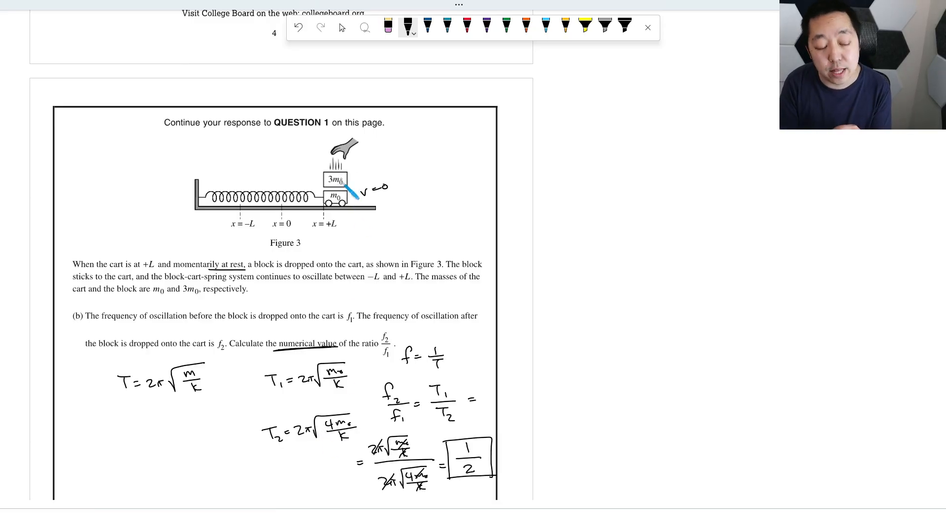
mouse_move(380, 220)
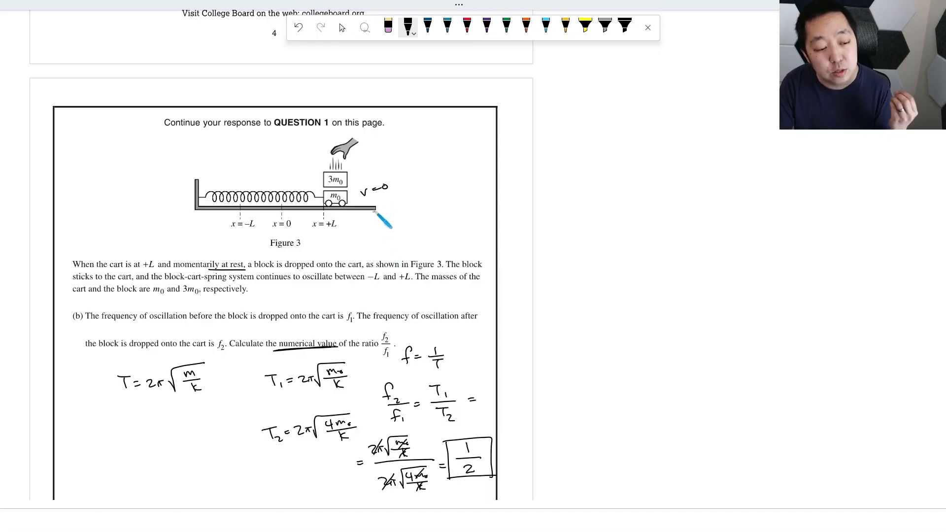
mouse_move(380, 248)
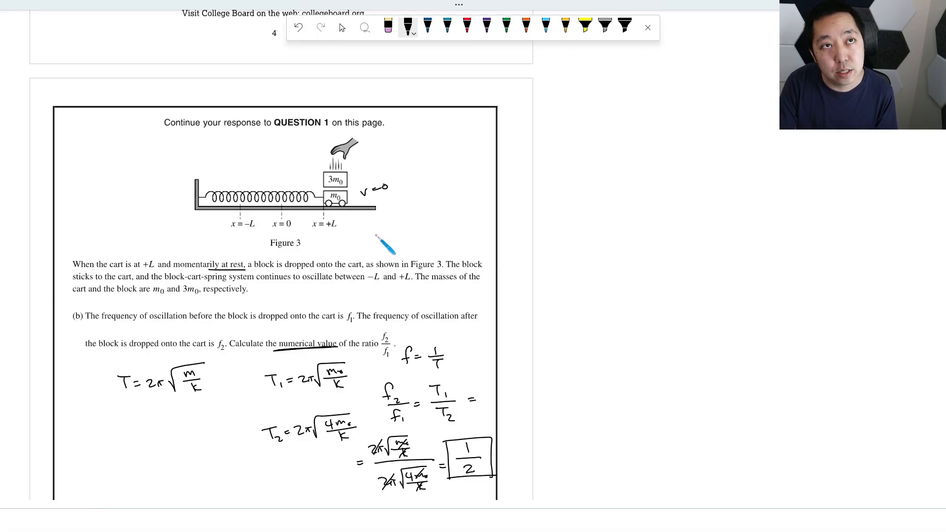
mouse_move(395, 313)
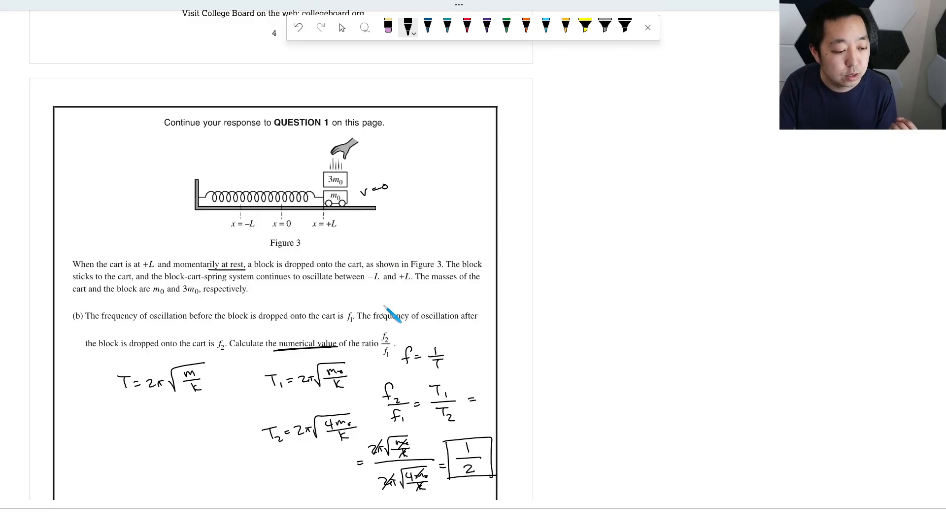
mouse_move(522, 404)
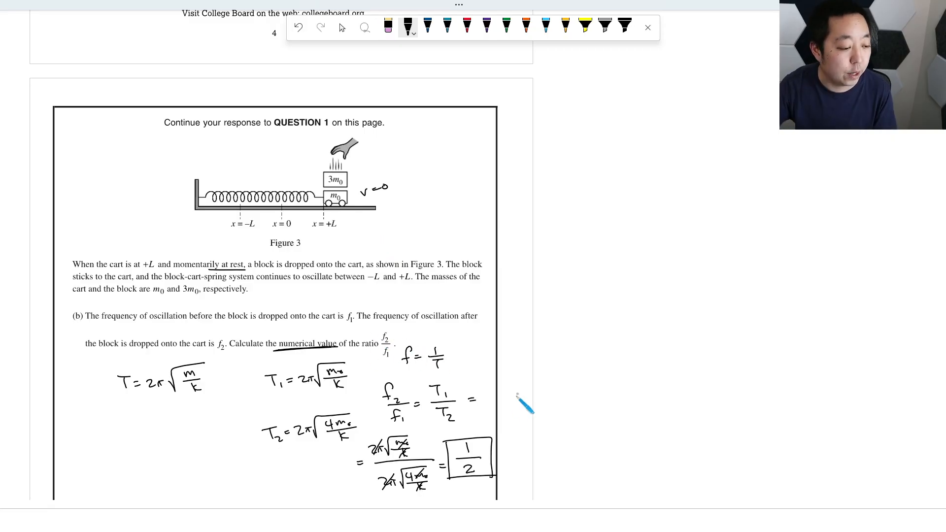
- Scroll down to the part (c) page with Figure 4's dashed K-versus-U graph
scroll("down", 3)
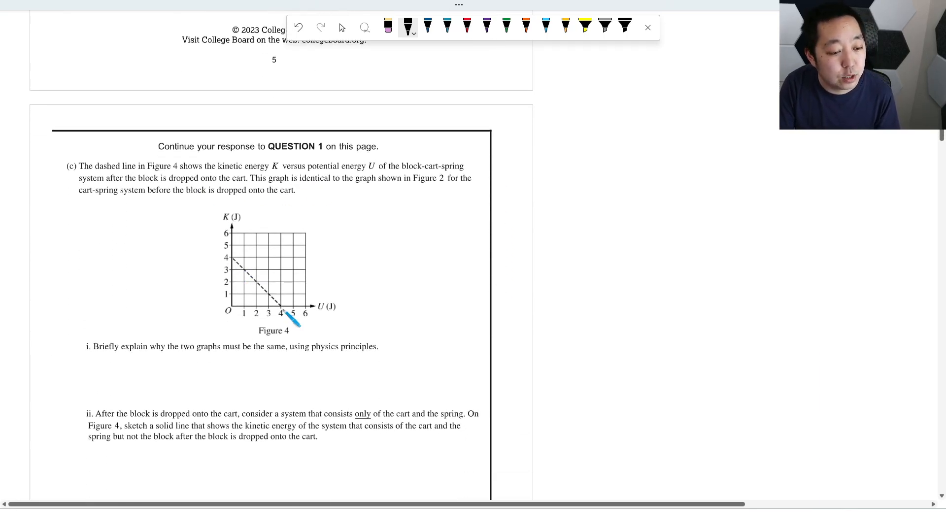
mouse_move(142, 199)
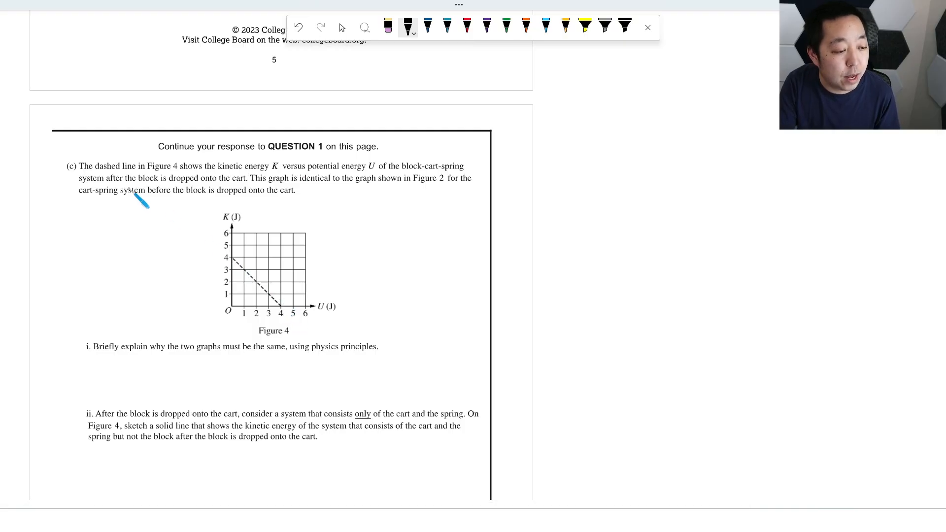
mouse_move(310, 199)
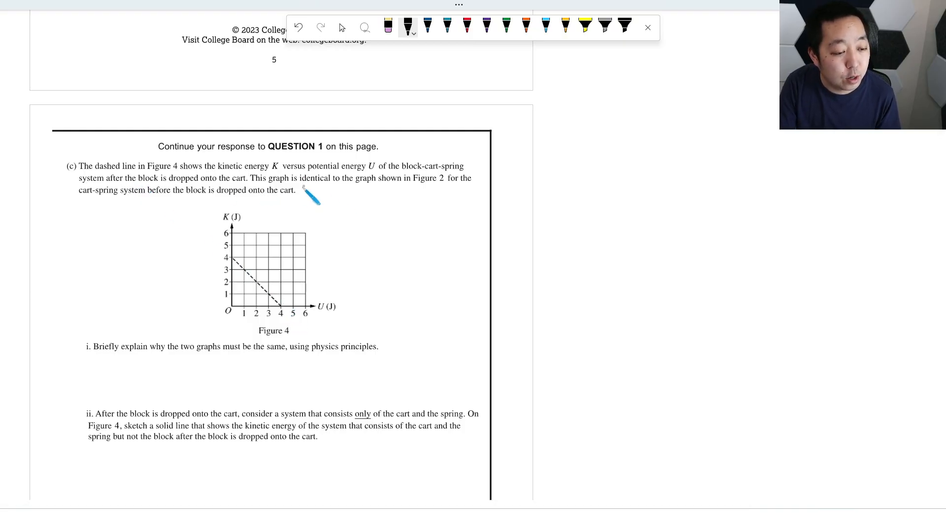
mouse_move(129, 214)
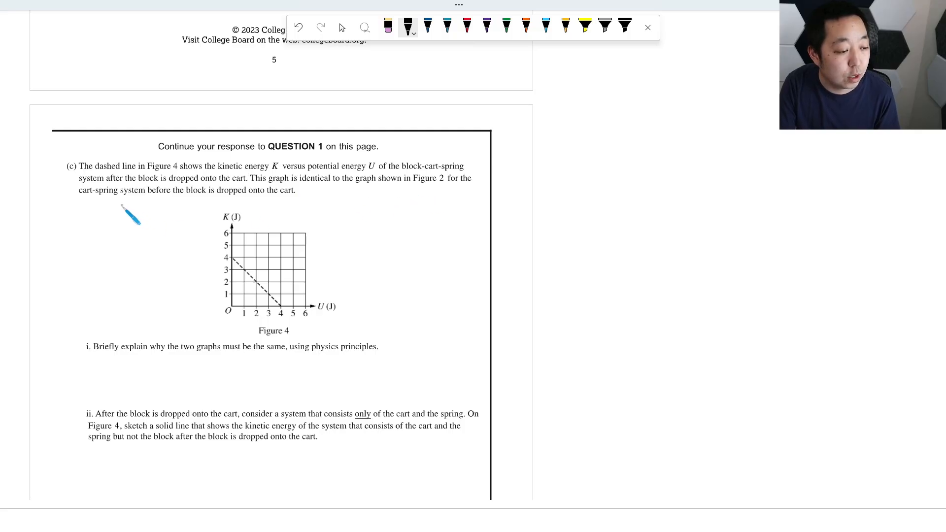
mouse_move(190, 362)
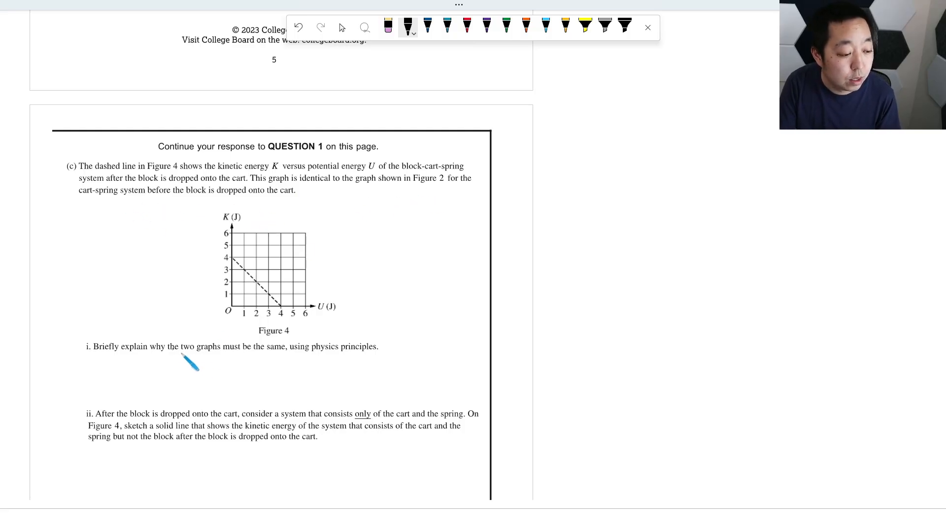
mouse_move(295, 371)
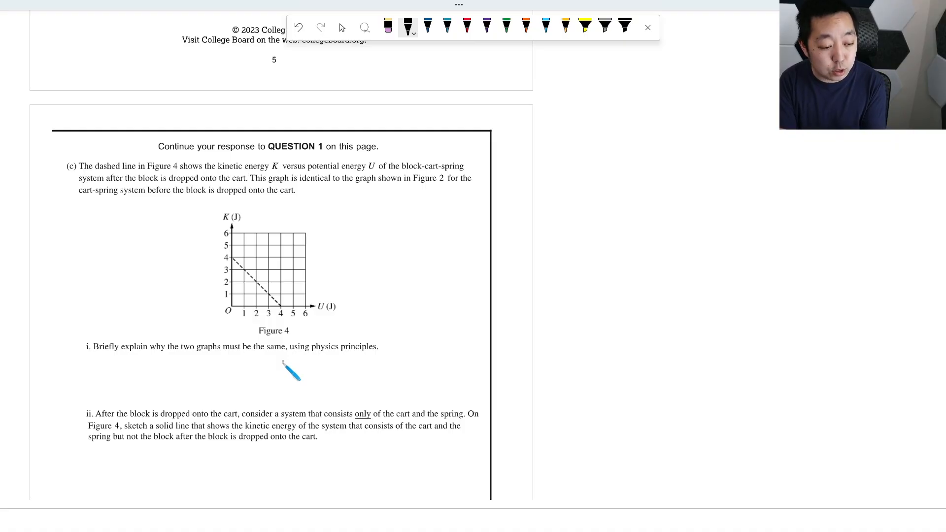
- Scroll back up to the Figure 3 page with the boxed 1/2 ratio
scroll("up", 3)
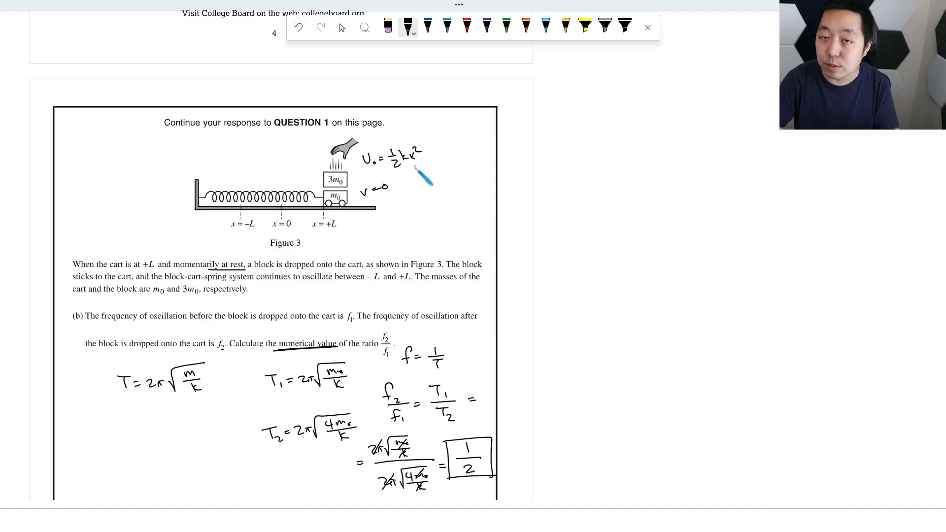
- Scroll down past part (c)i, then back up to its answer area
scroll("down", 3)
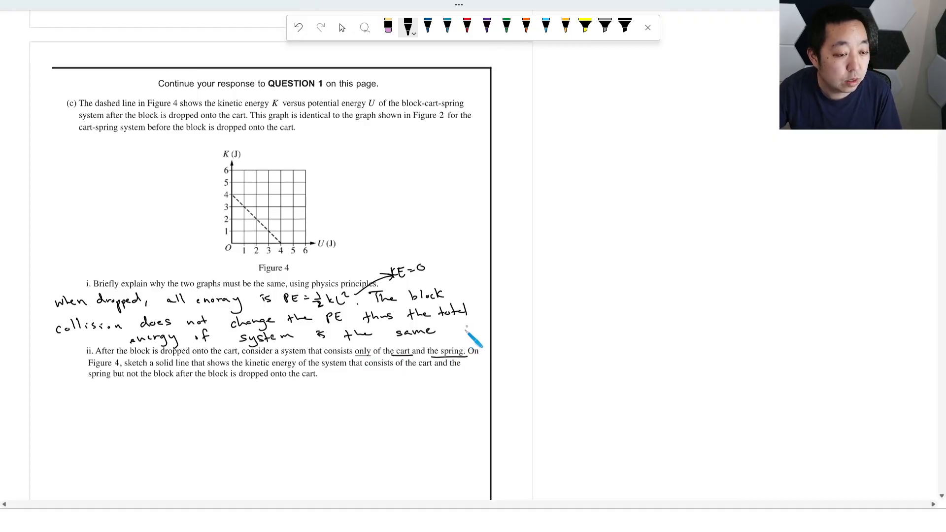
scroll("up", 3)
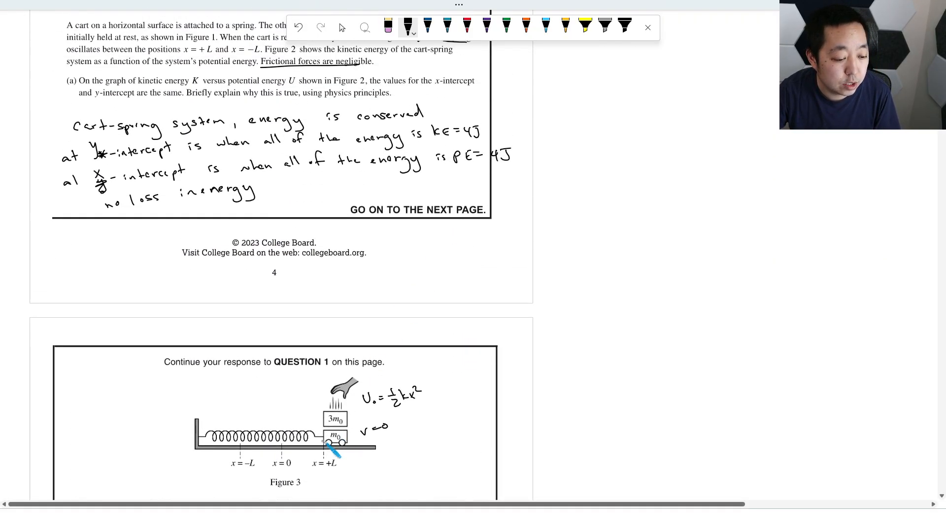
scroll("down", 3)
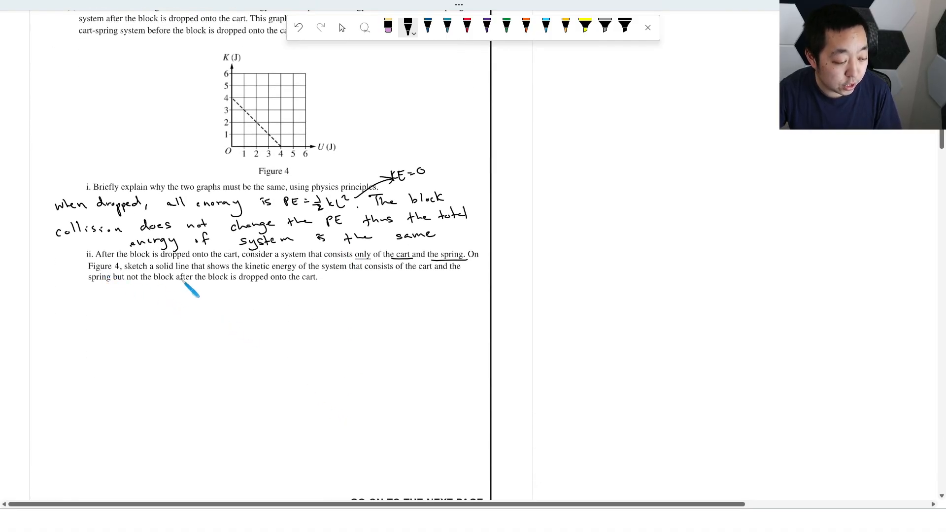
mouse_move(262, 295)
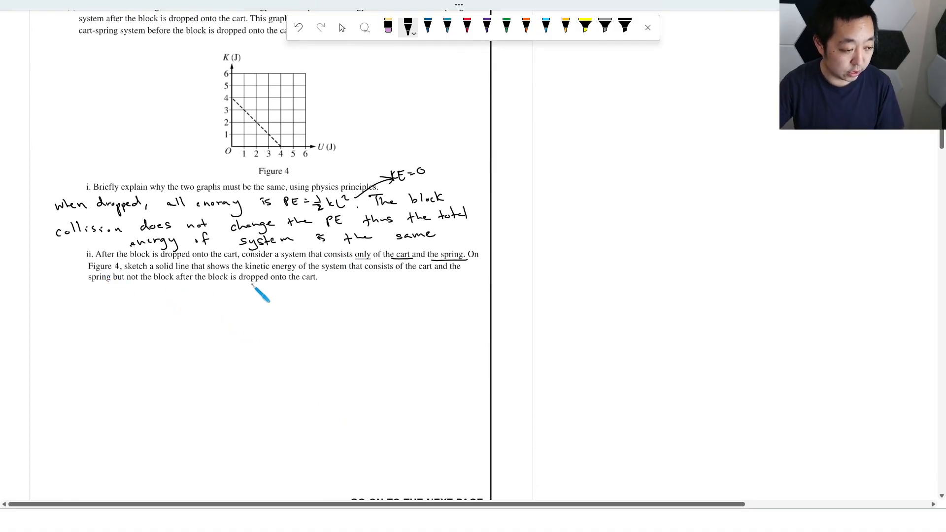
scroll("up", 3)
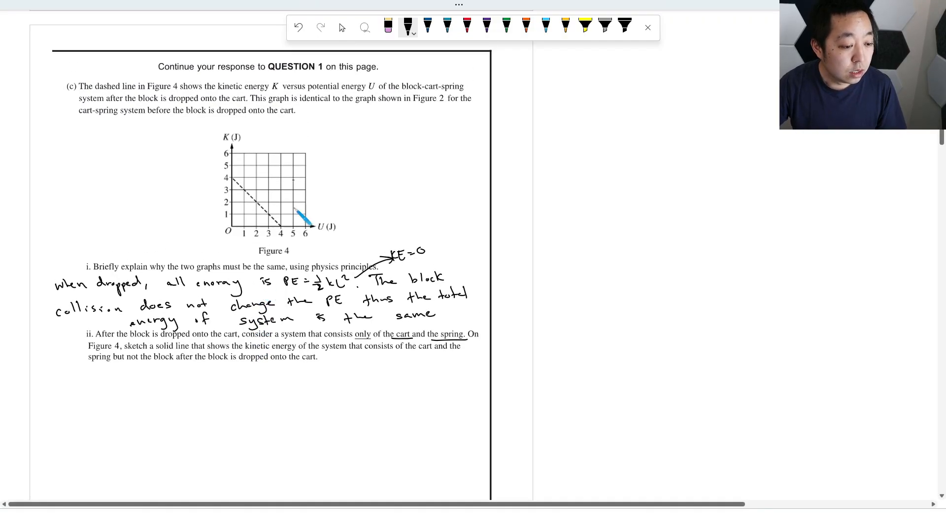
mouse_move(408, 395)
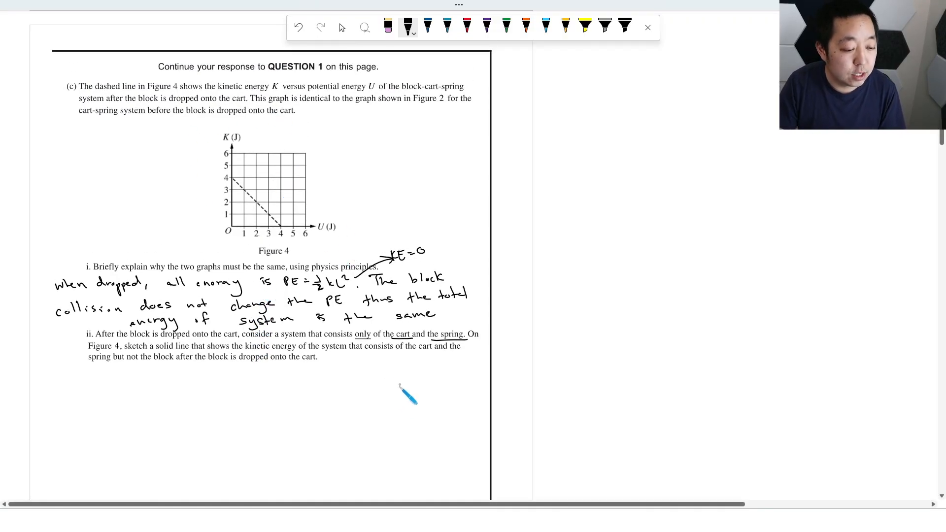
mouse_move(204, 376)
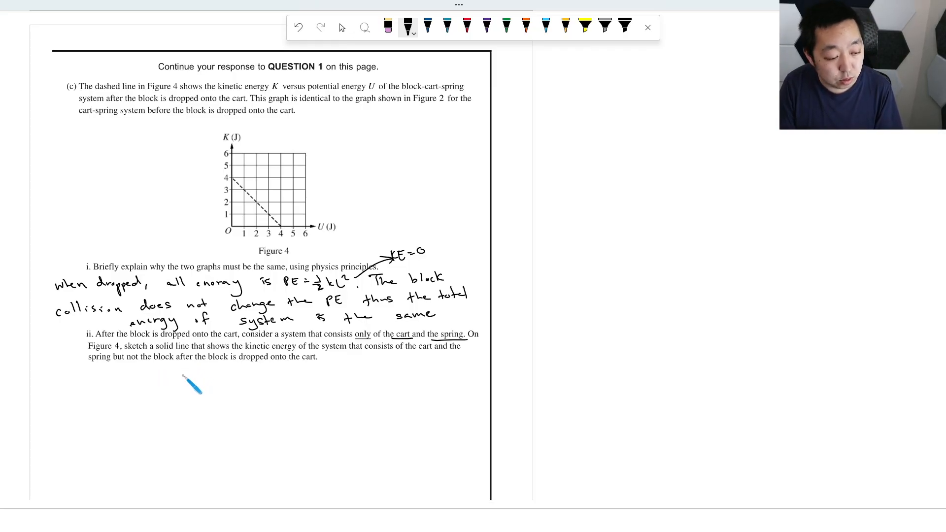
mouse_move(462, 353)
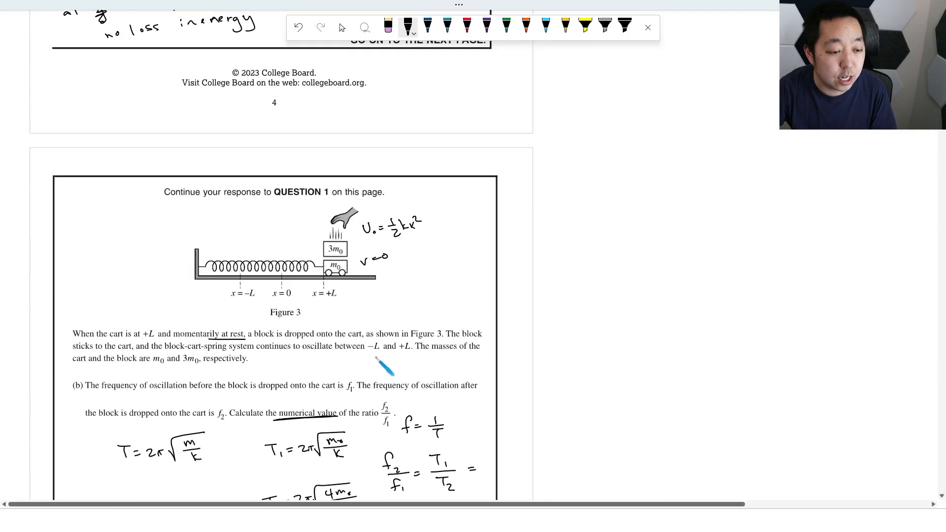
scroll("down", 3)
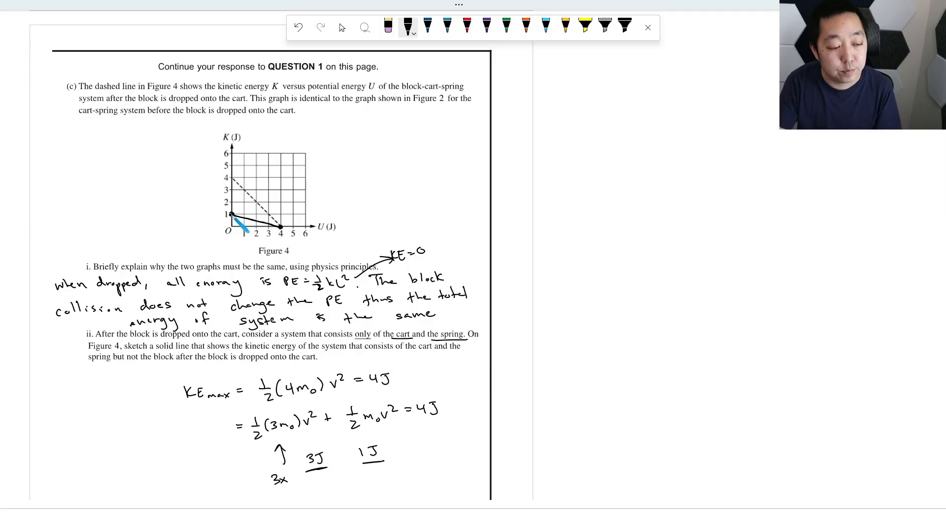
- Scroll down from Figure 4 to the Question 2 cart-on-ramp page
scroll("down", 3)
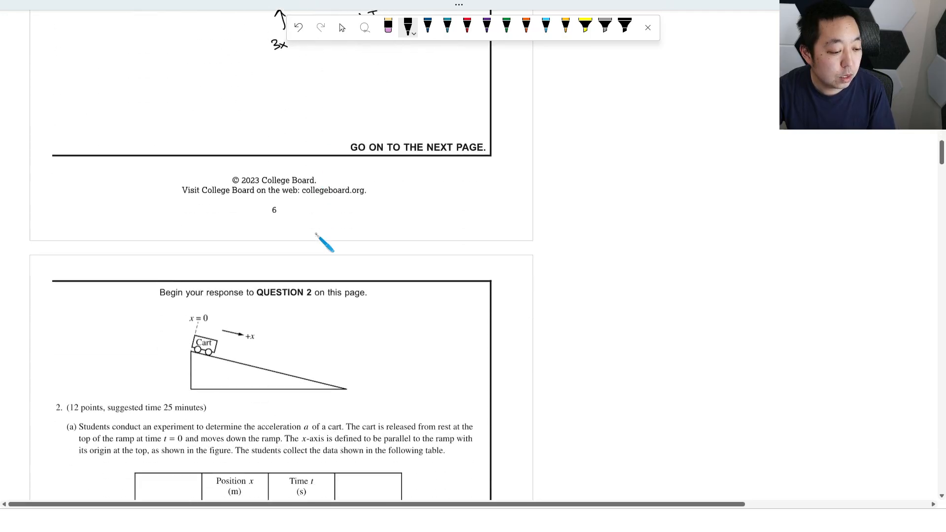